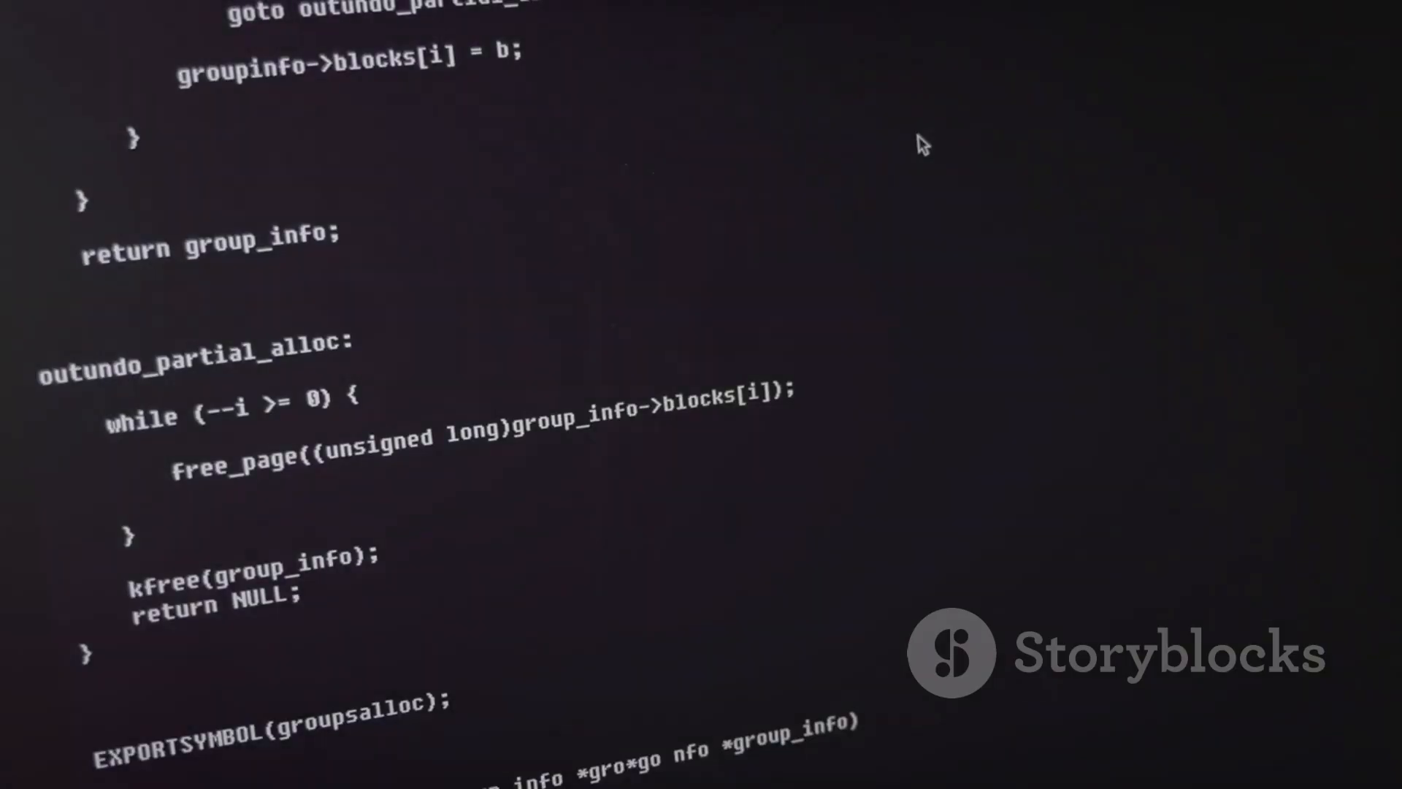
{"action": "scroll", "scroll_direction": "down", "scroll_amount": 3}
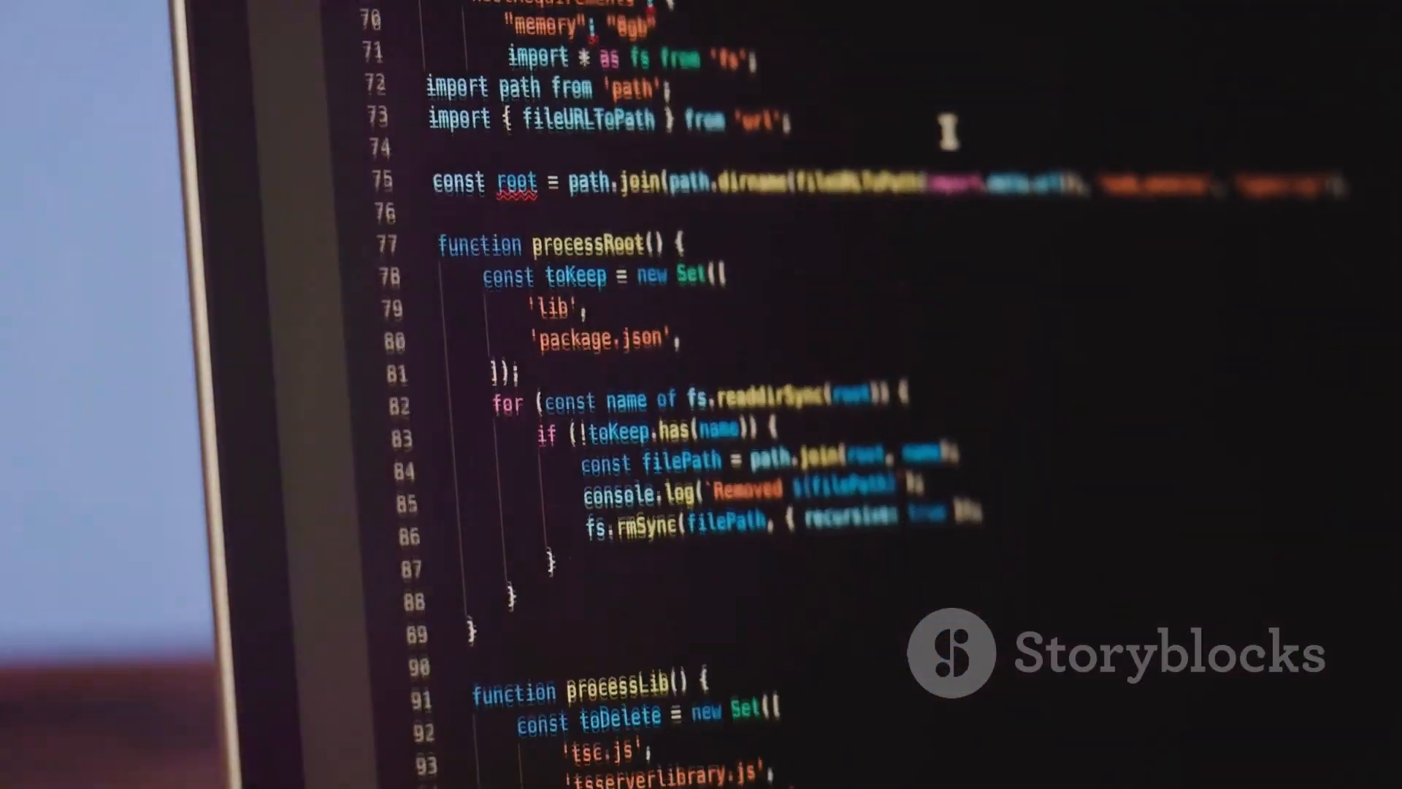
{"action": "scroll", "scroll_direction": "down", "scroll_amount": 3}
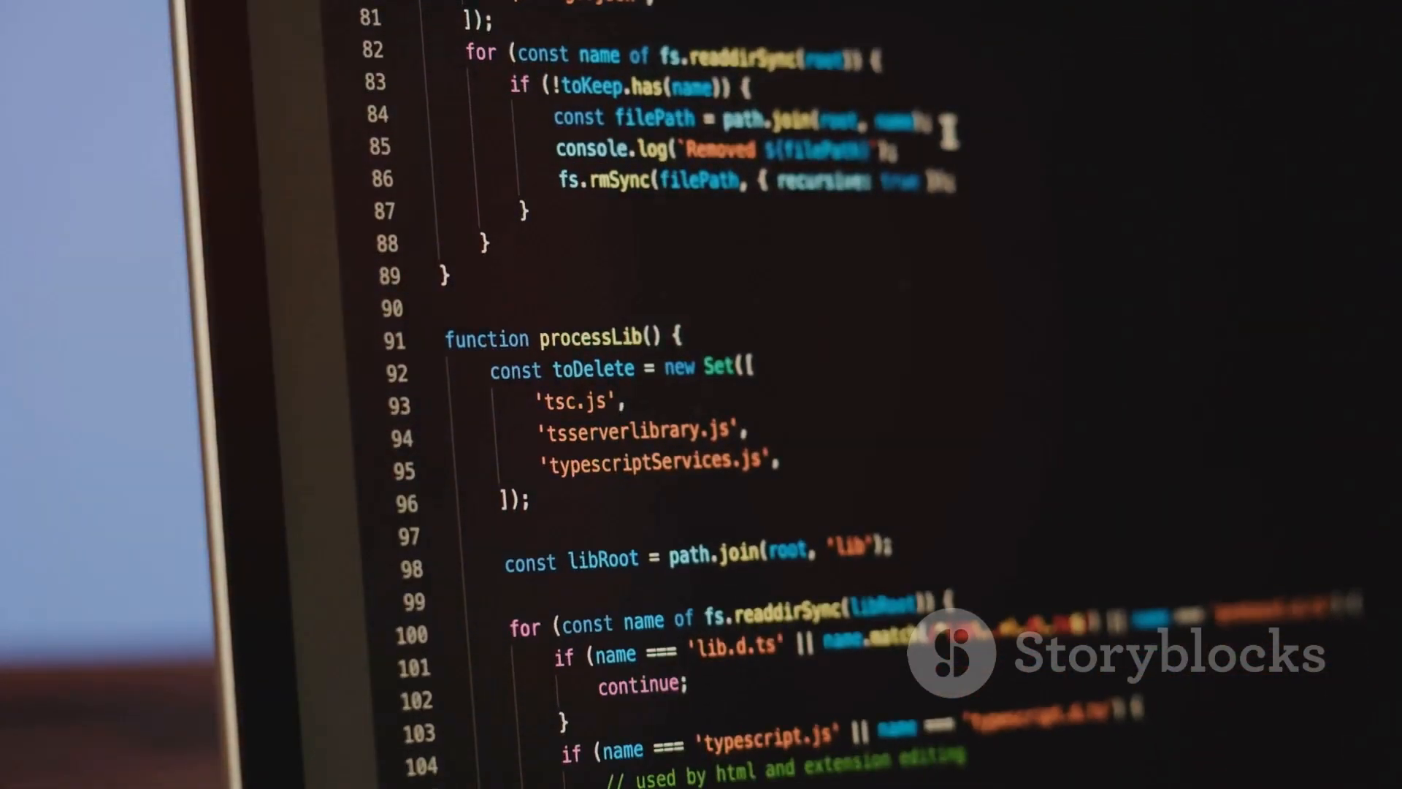
{"action": "scroll", "scroll_direction": "down", "scroll_amount": 3}
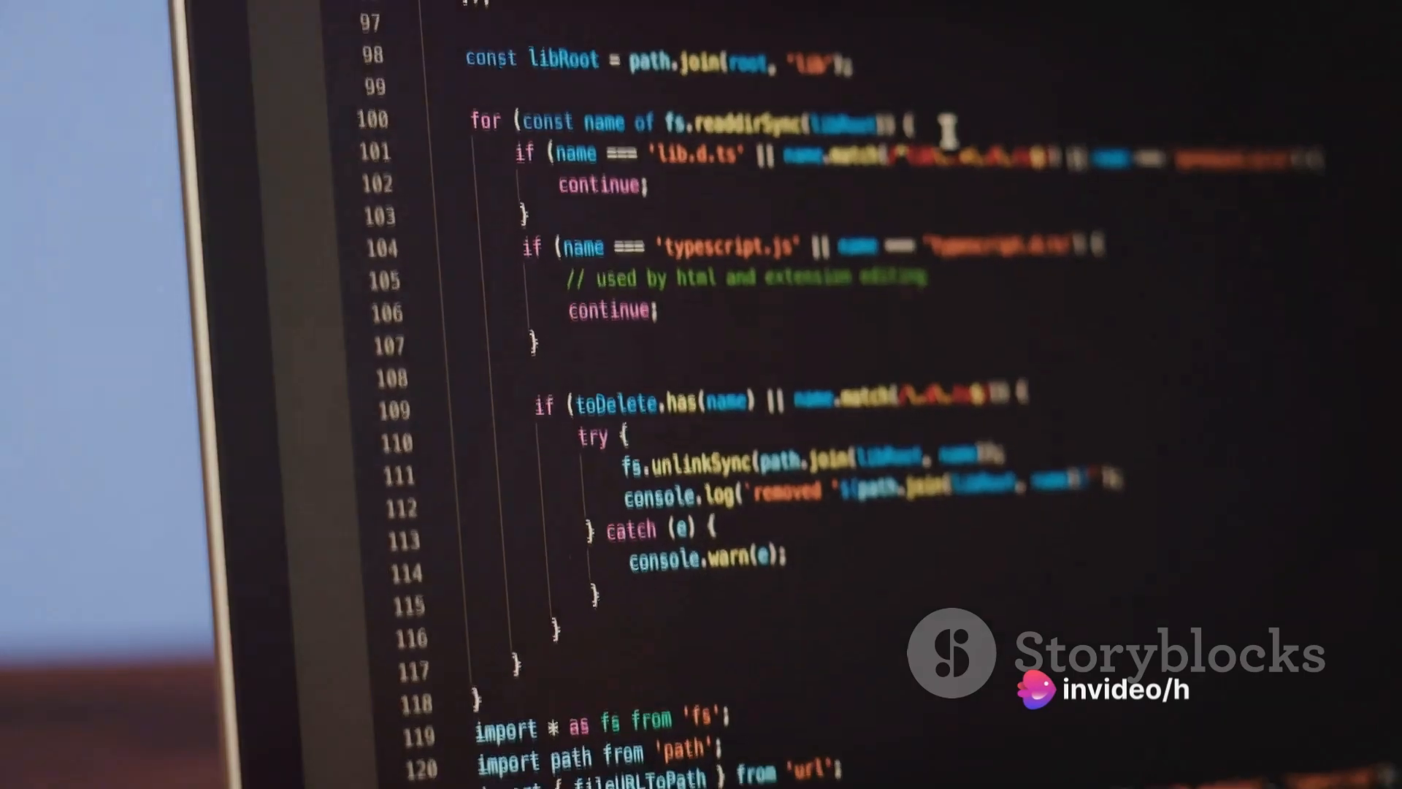
{"action": "scroll", "scroll_direction": "down", "scroll_amount": 3}
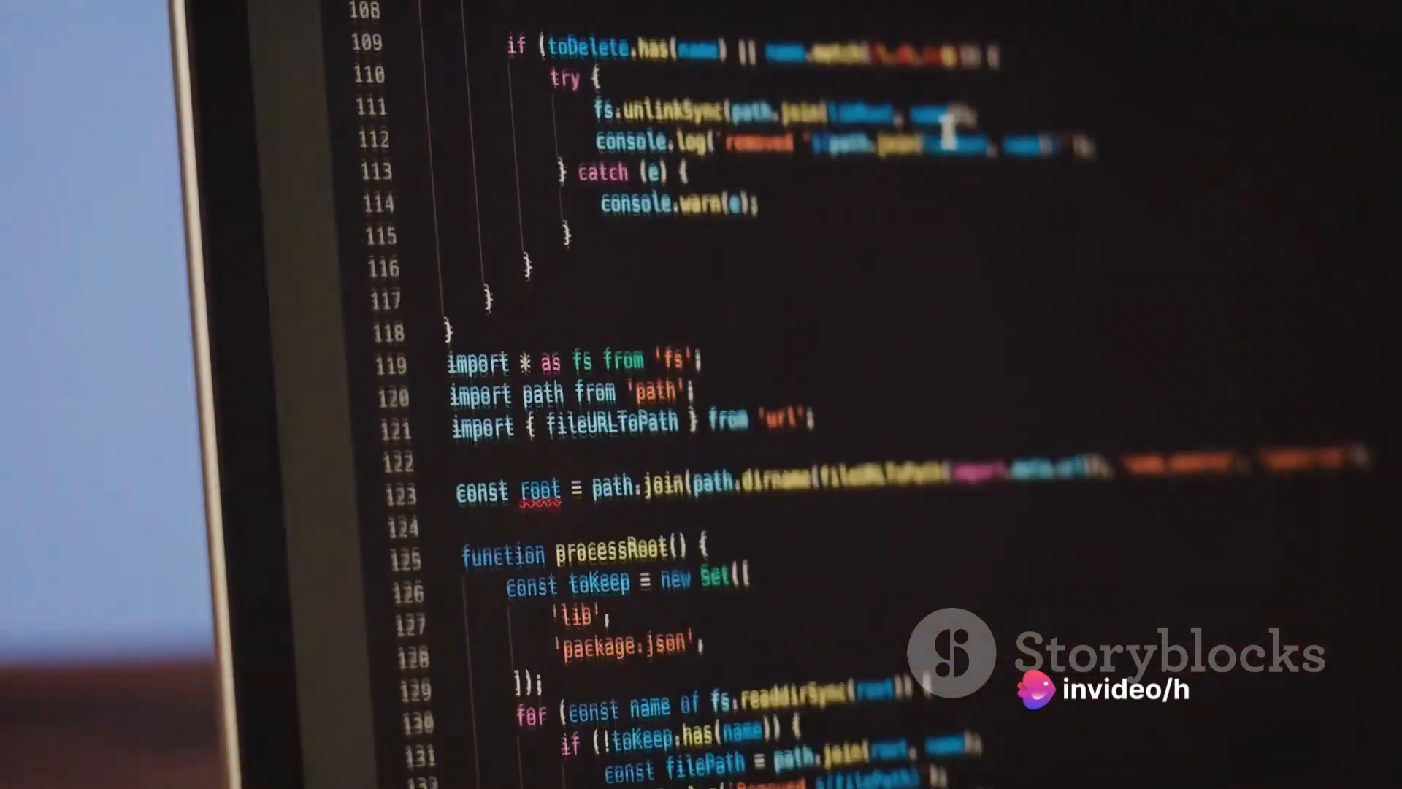
{"action": "scroll", "scroll_direction": "up", "scroll_amount": 3}
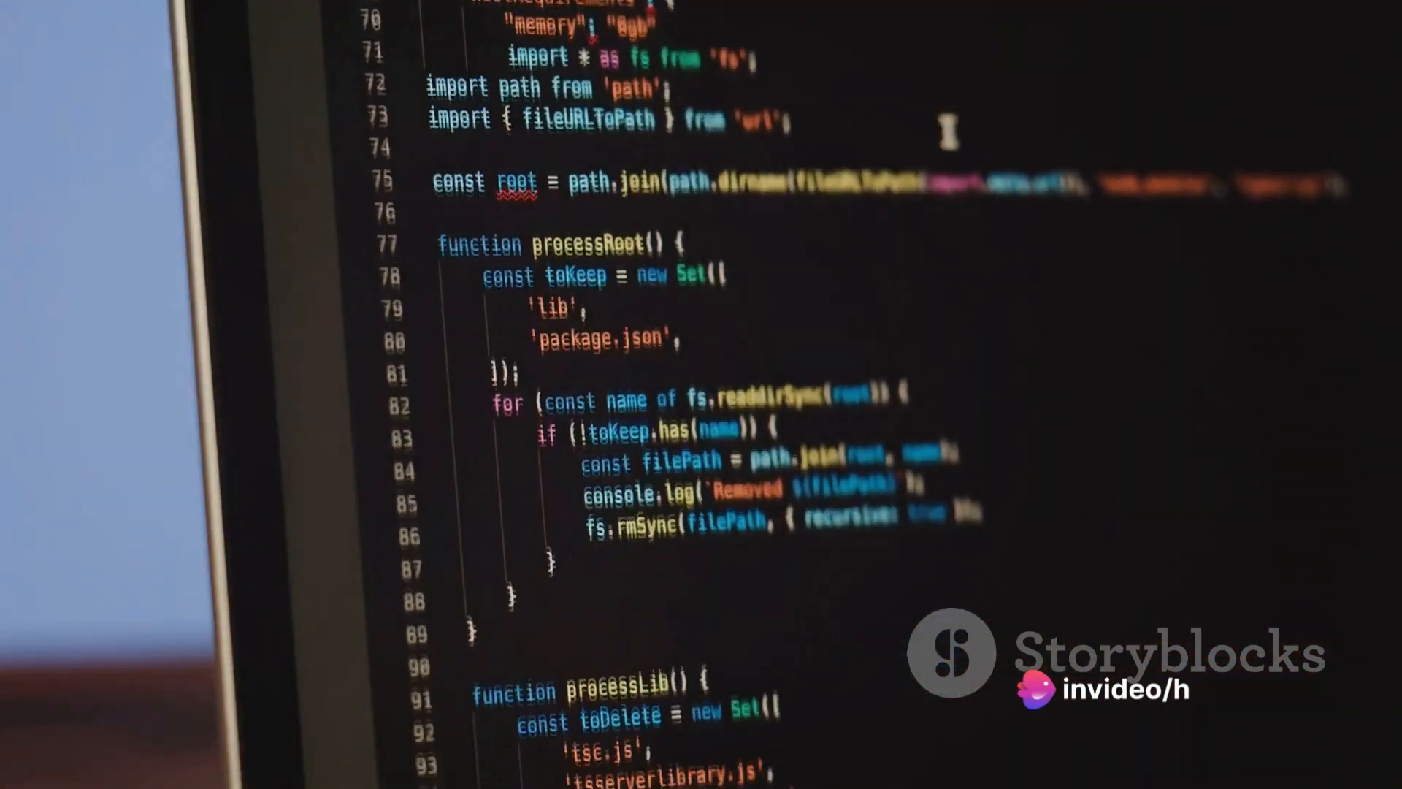
{"action": "scroll", "scroll_direction": "down", "scroll_amount": 3}
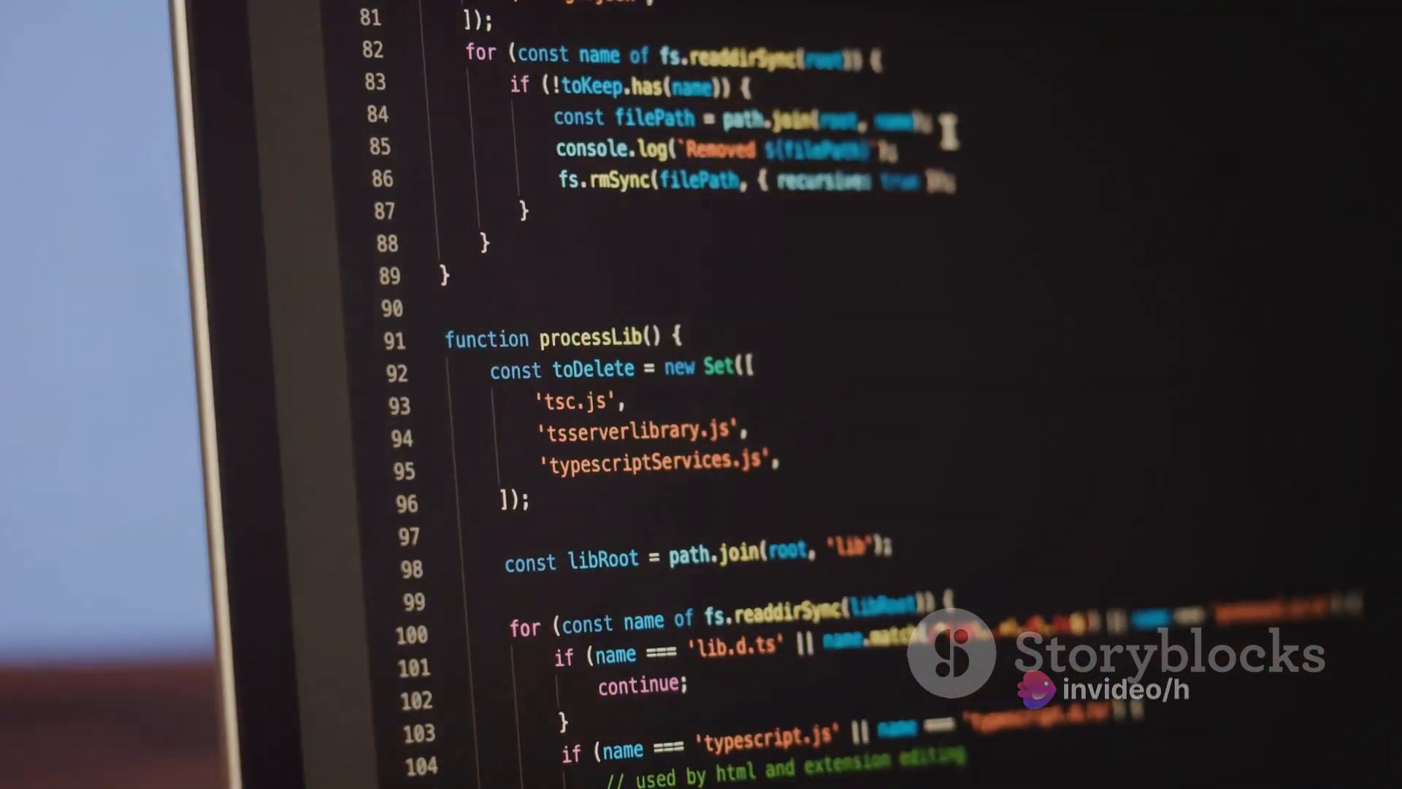
{"action": "scroll", "scroll_direction": "down", "scroll_amount": 3}
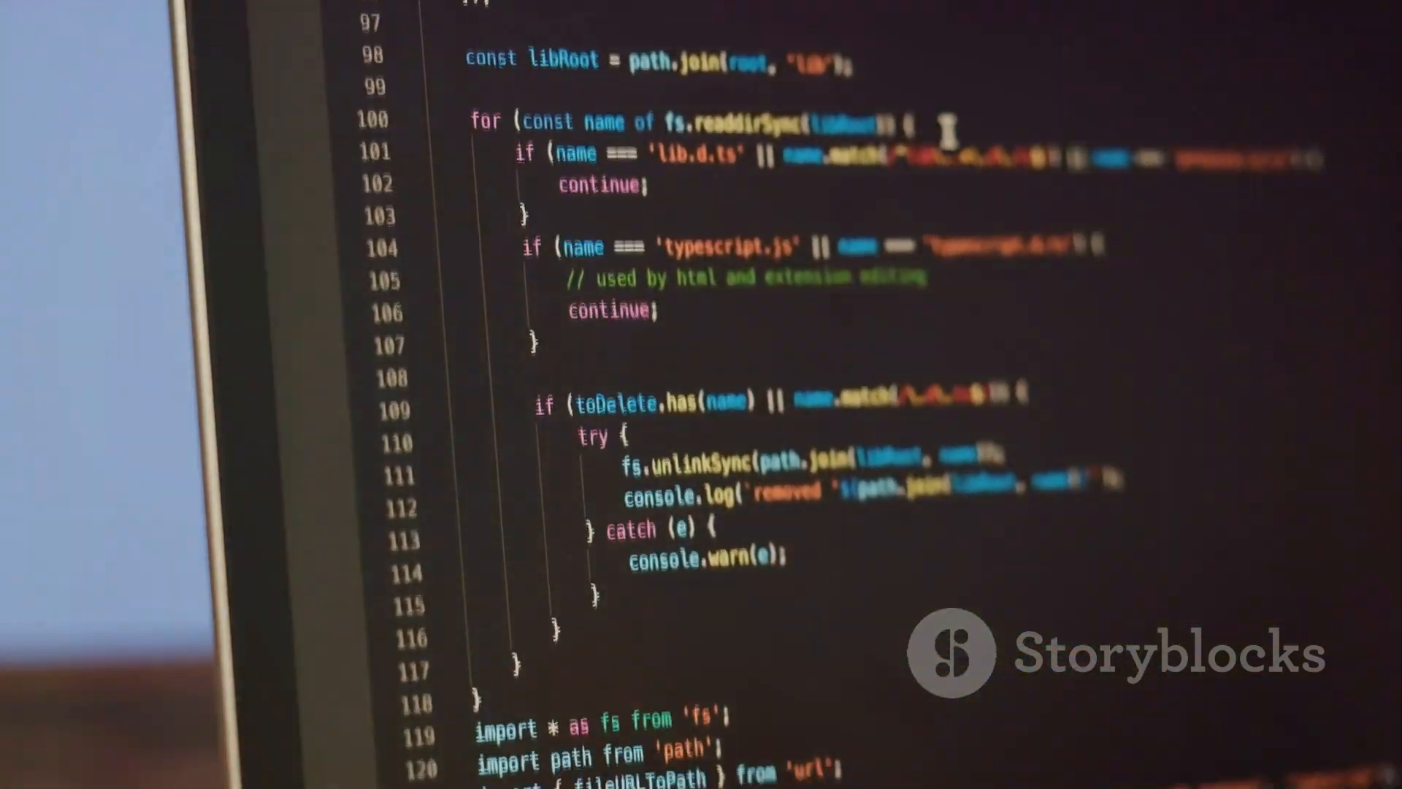